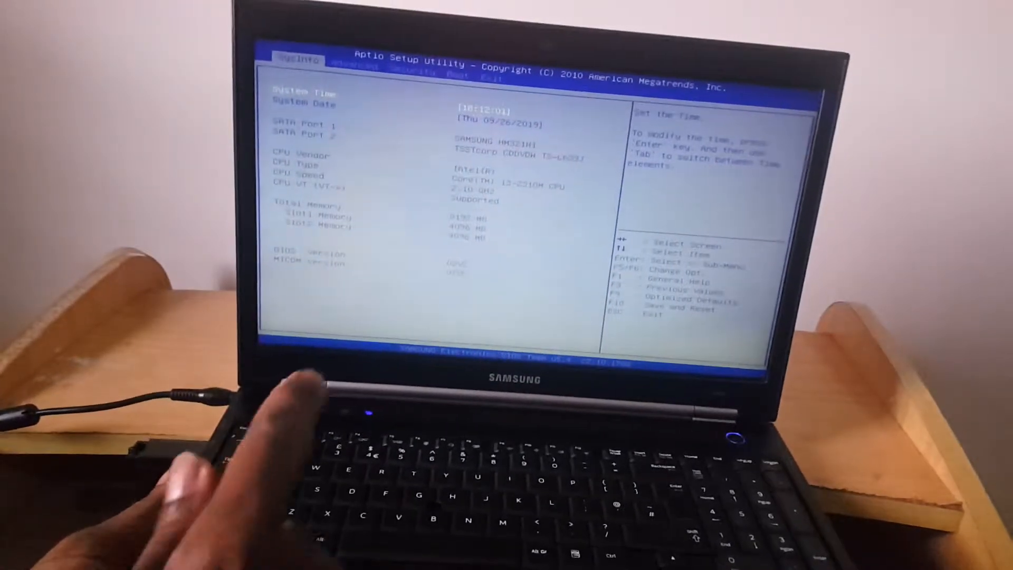
Step: Move from the Main system information page to the Advanced settings page
key(right)
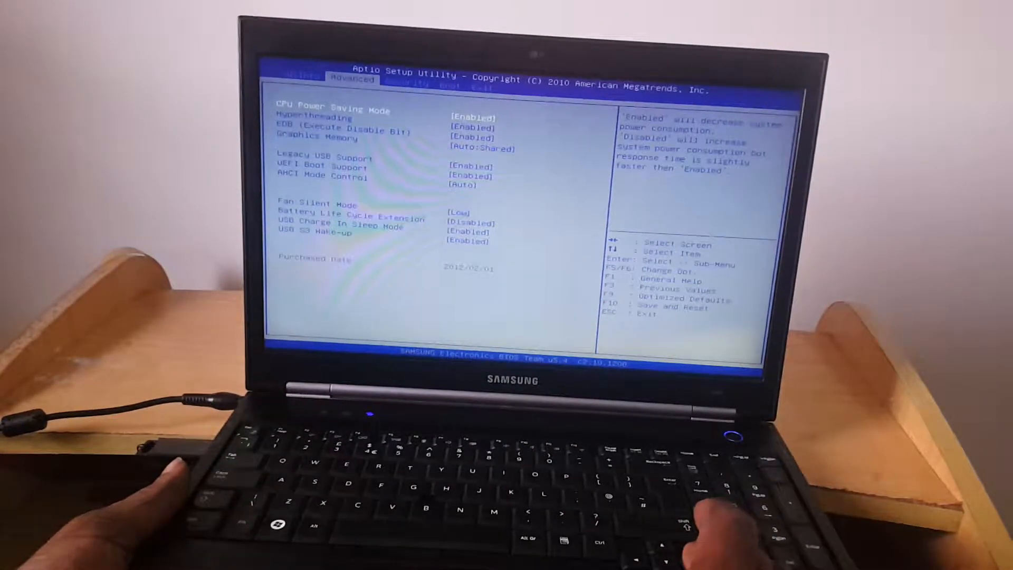
Step: Reach the Boot page with the Generic Flash Disk first, then request Save & reset with F10
key(right)
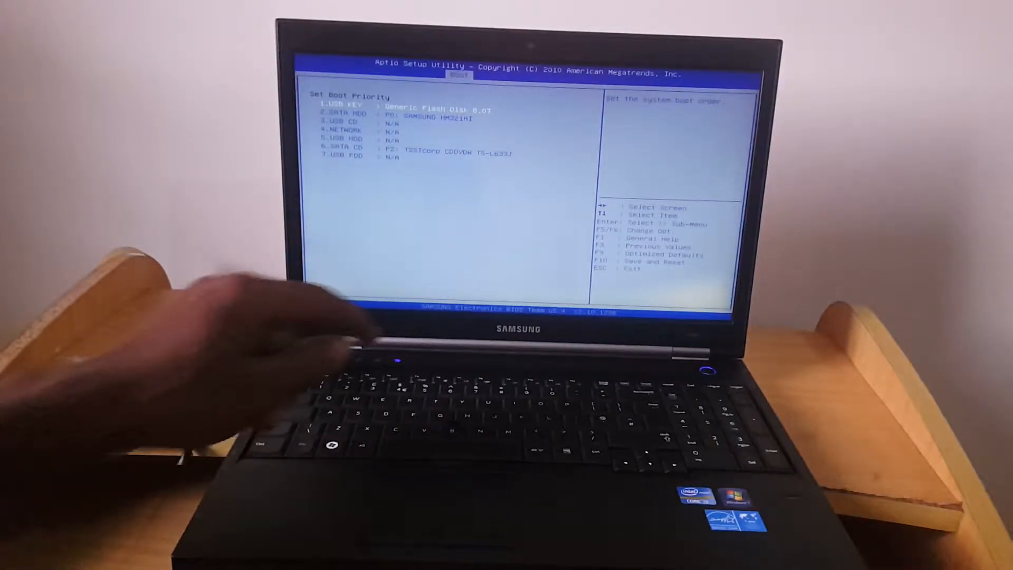
key(f10)
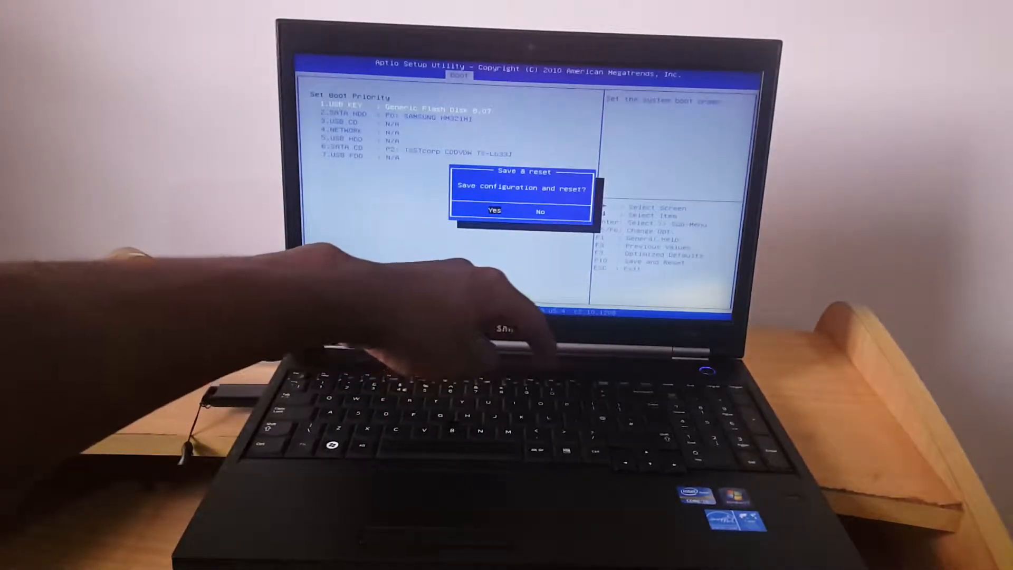